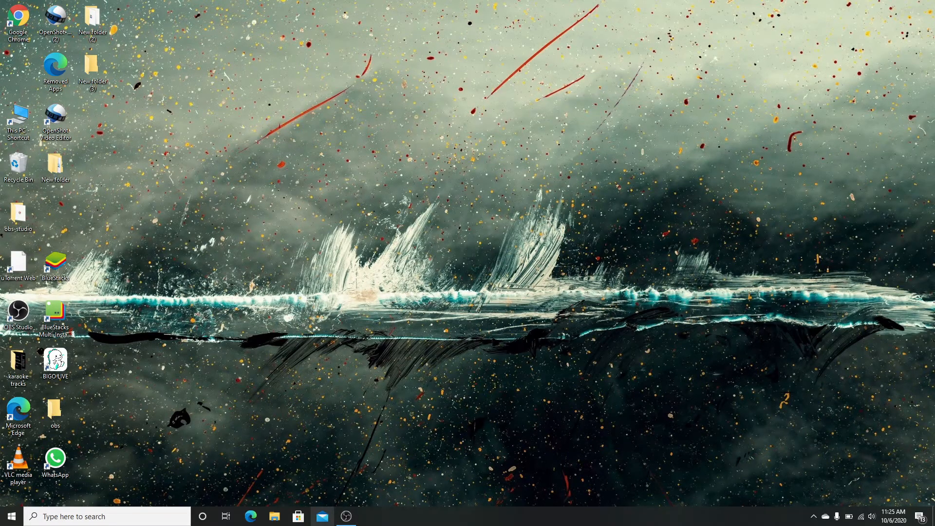
Launch Microsoft Edge from the Windows taskbar.
click(250, 516)
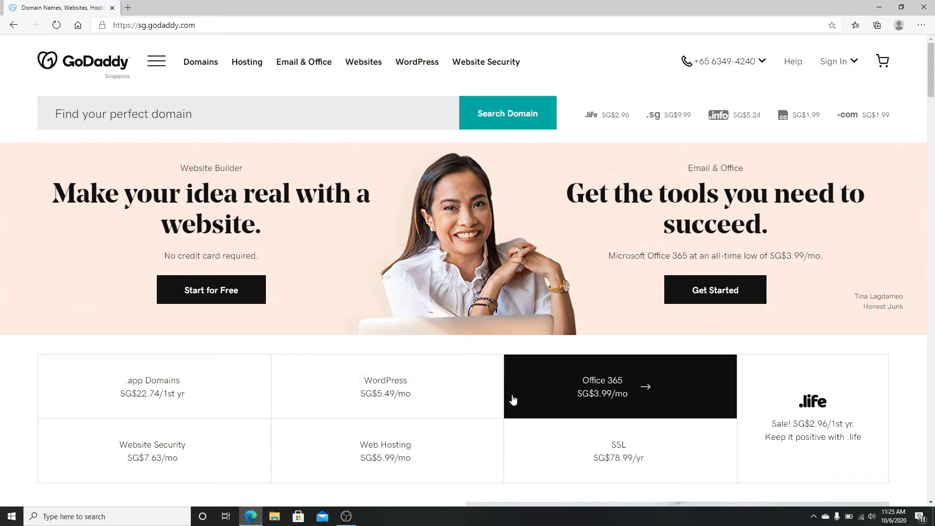
mouse_move(852, 72)
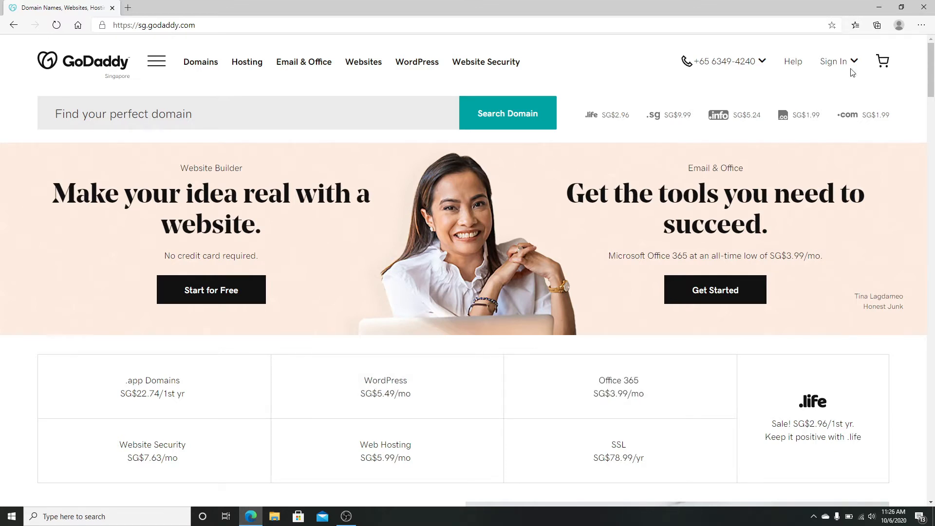
Open the Sign In dropdown at the top right of the GoDaddy homepage.
click(834, 61)
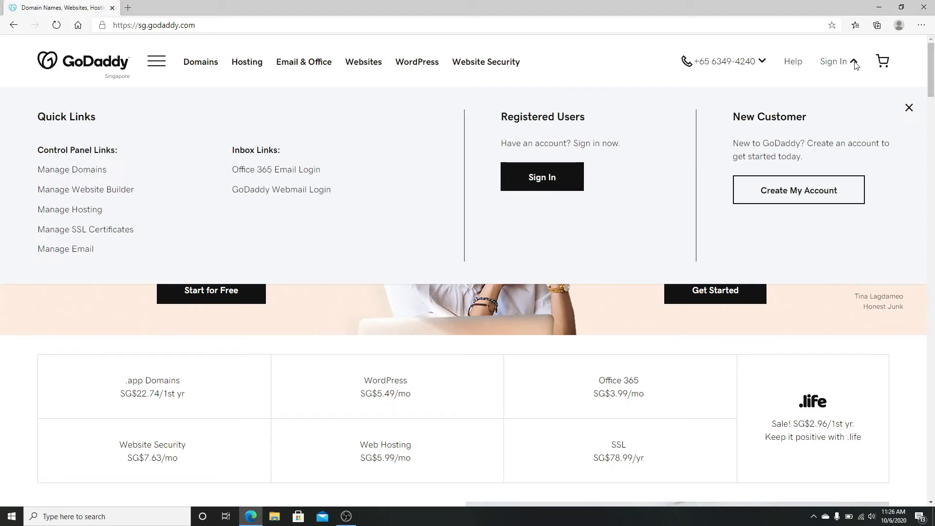
click(542, 176)
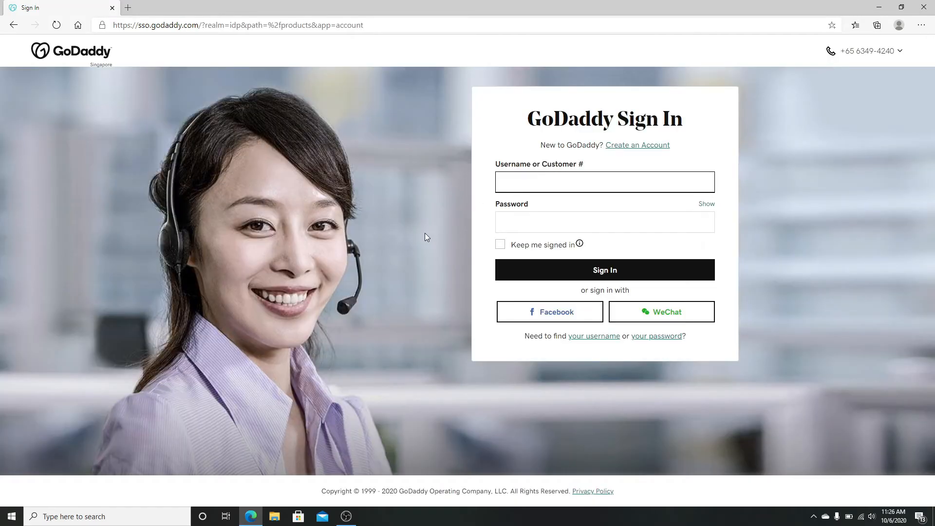
click(603, 181)
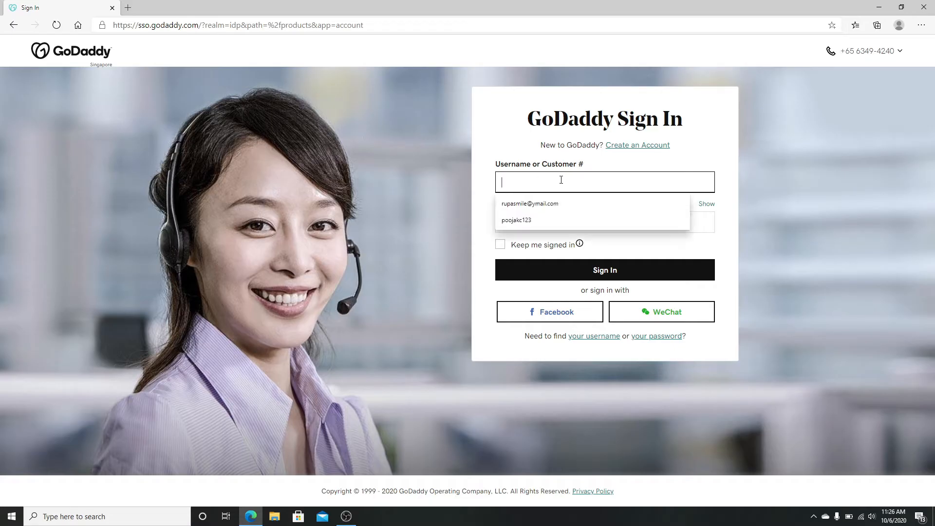
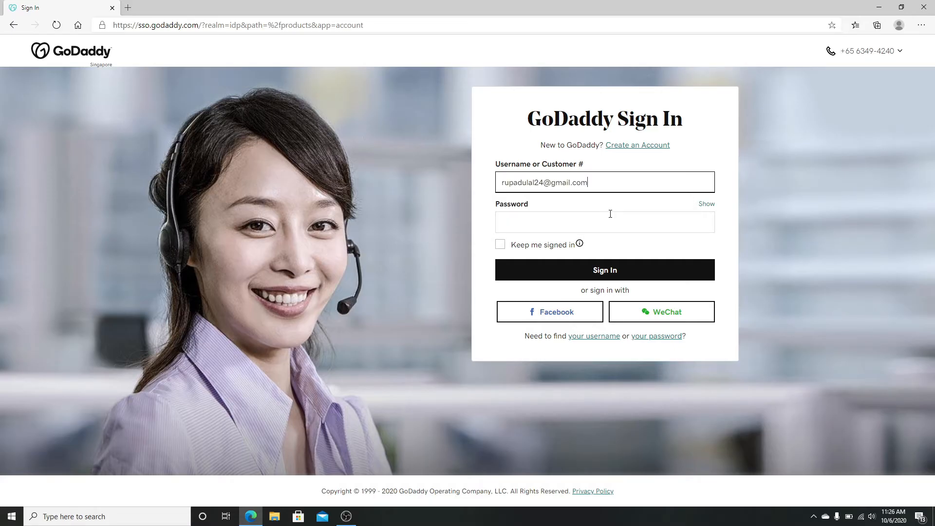
click(603, 222)
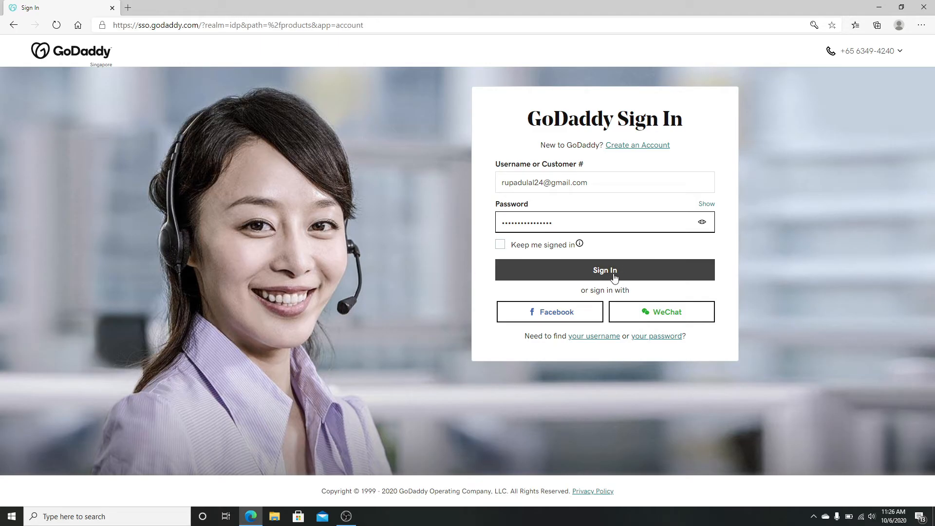
mouse_move(549, 311)
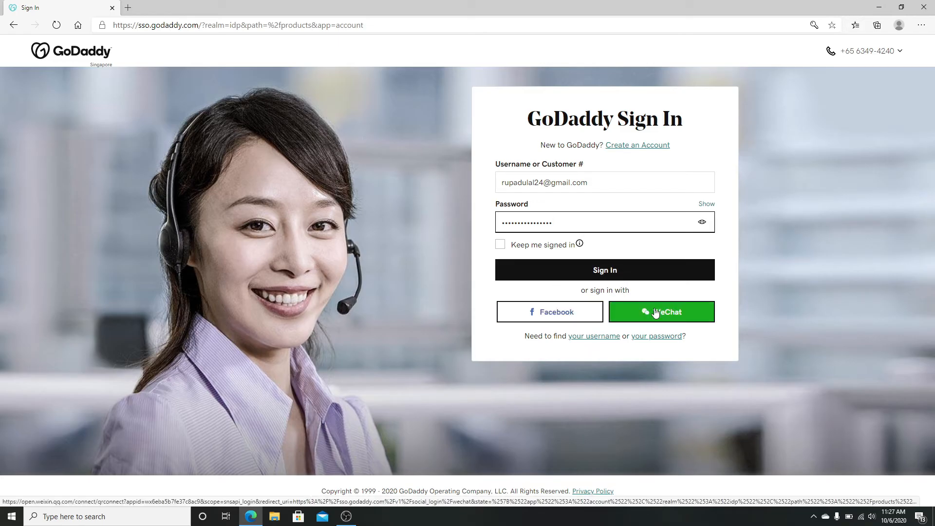
mouse_move(599, 340)
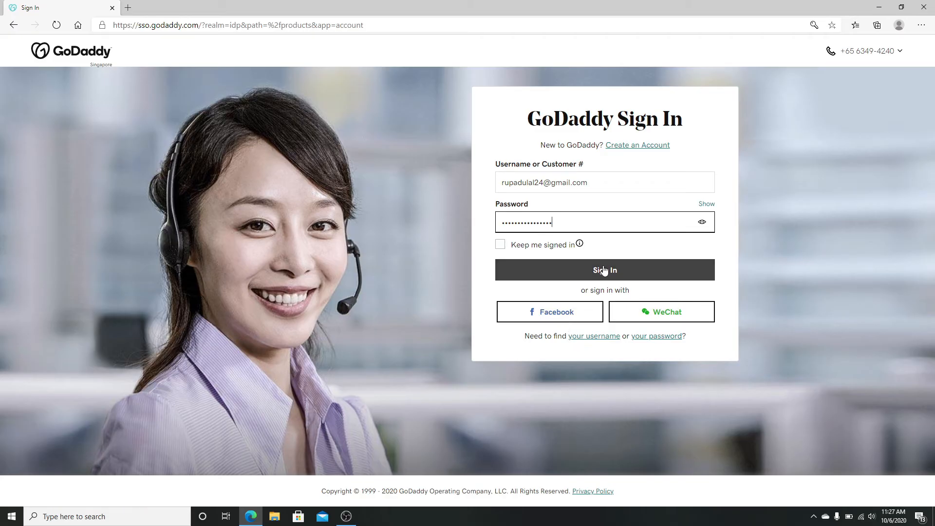
Submit the sign-in form to log into the GoDaddy account.
click(604, 269)
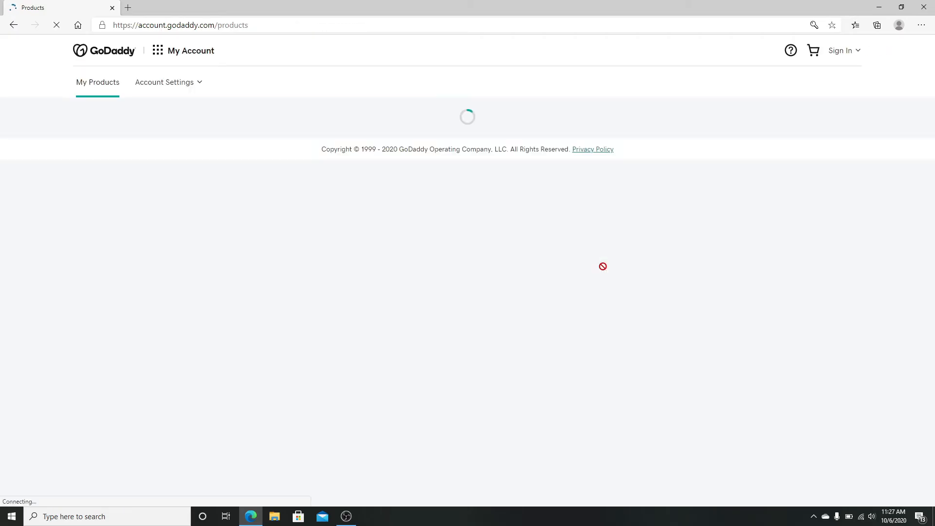